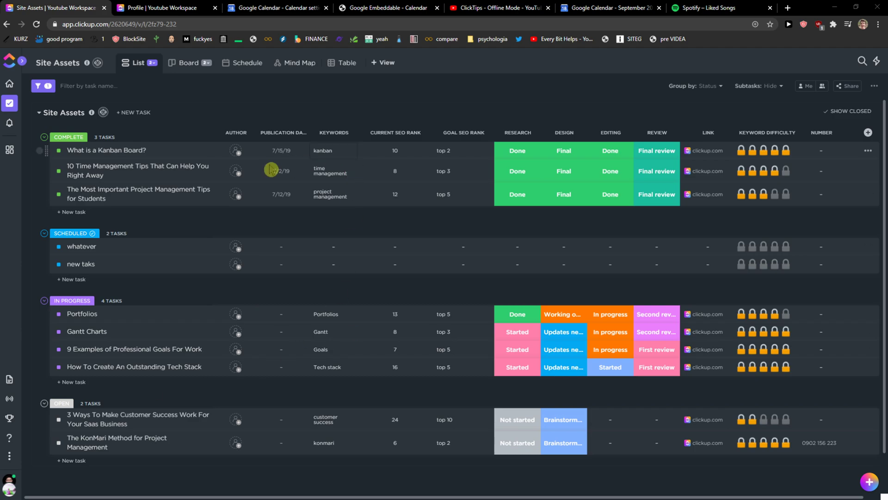
{"action": "mouse_move", "coordinate": [192, 264]}
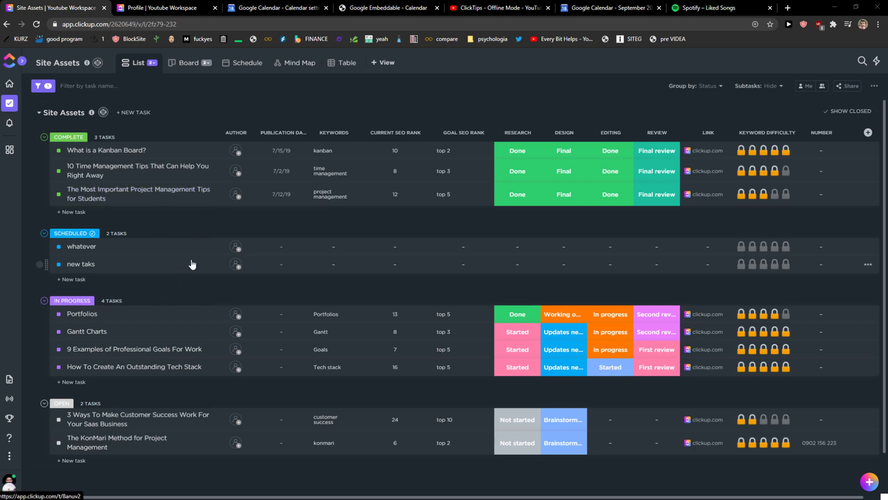
{"action": "mouse_move", "coordinate": [350, 185]}
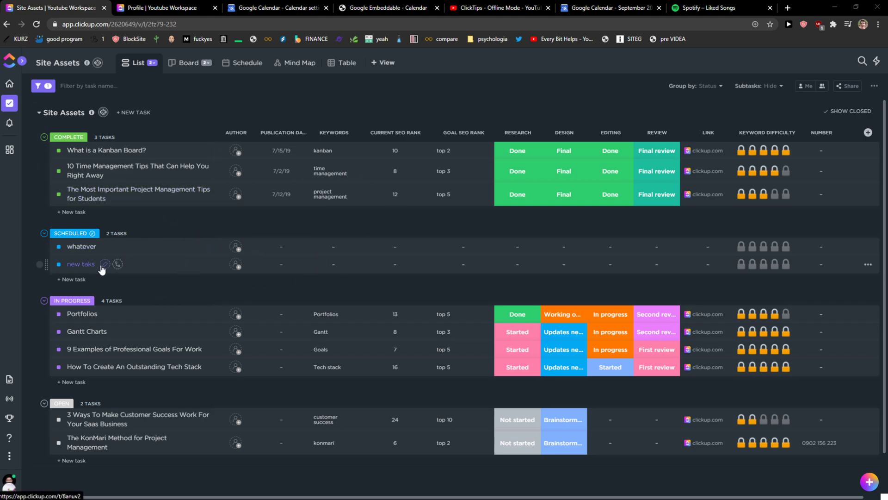
Open the 'new taks' task and scroll through its comment slash-command menu.
{"action": "left_click", "coordinate": [81, 263]}
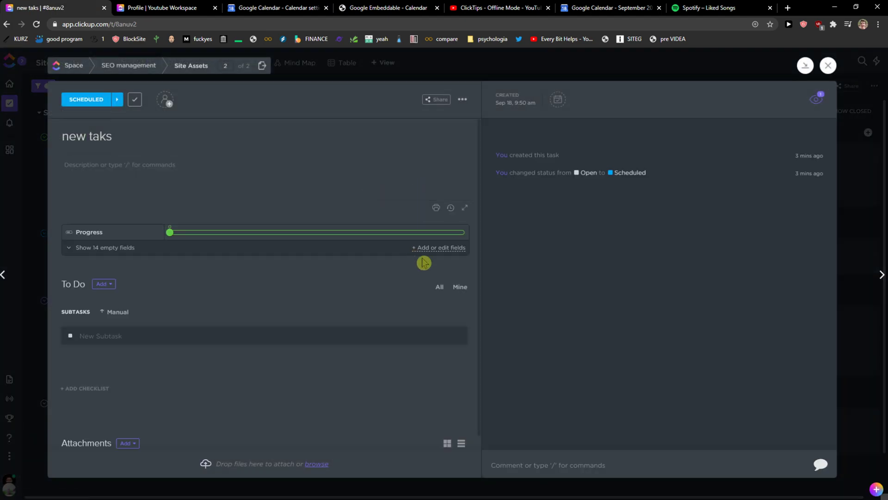
{"action": "mouse_move", "coordinate": [557, 100]}
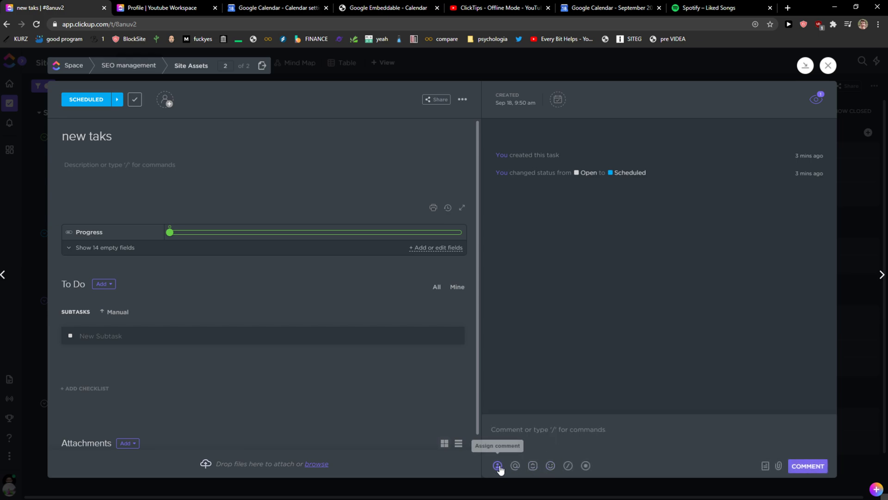
{"action": "left_click", "coordinate": [498, 466]}
{"action": "type", "text": "/"}
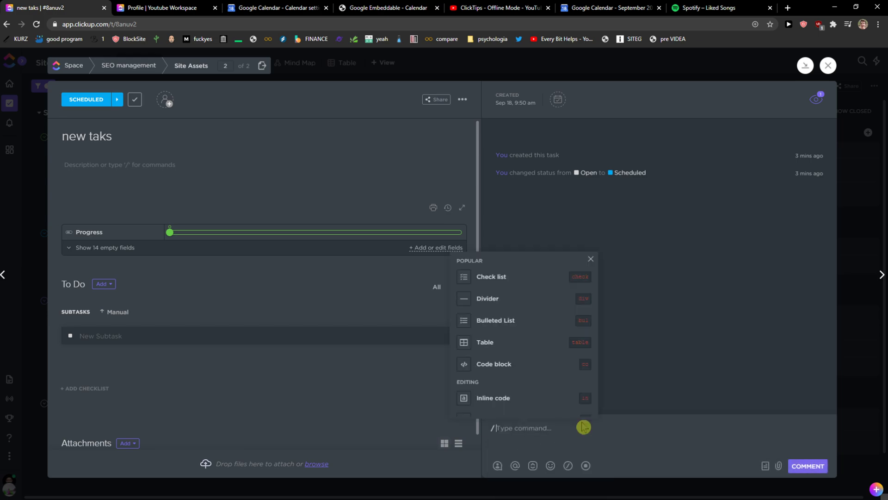
{"action": "scroll", "scroll_direction": "down", "scroll_amount": 3}
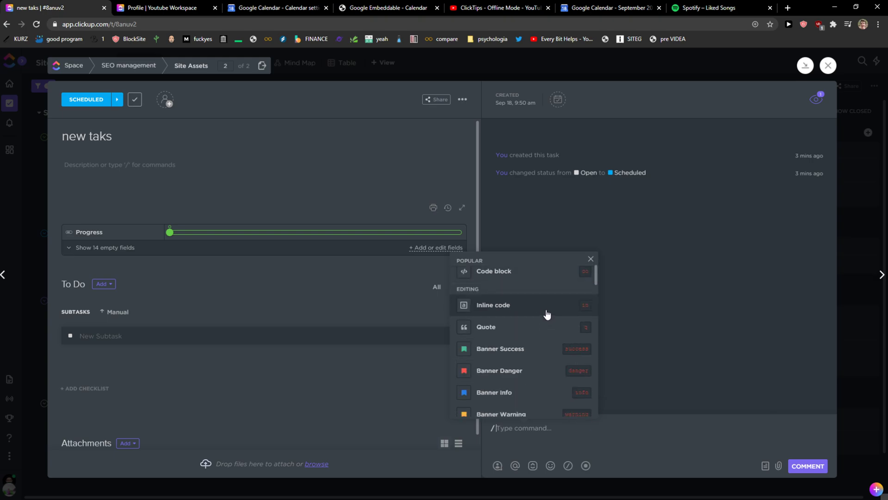
{"action": "scroll", "scroll_direction": "down", "scroll_amount": 3}
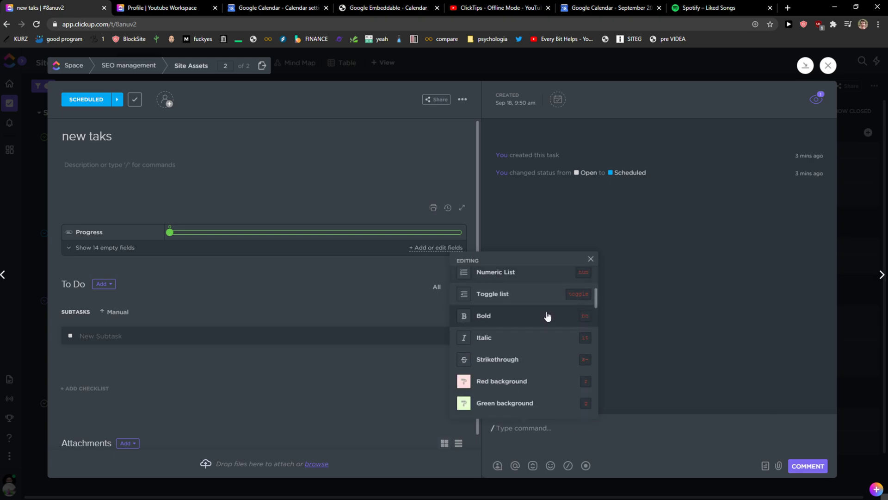
{"action": "scroll", "scroll_direction": "down", "scroll_amount": 3}
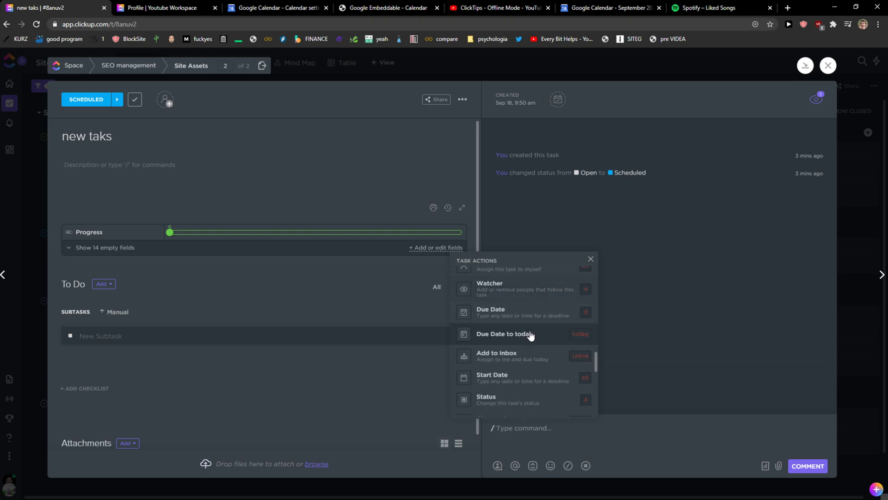
{"action": "scroll", "scroll_direction": "down", "scroll_amount": 3}
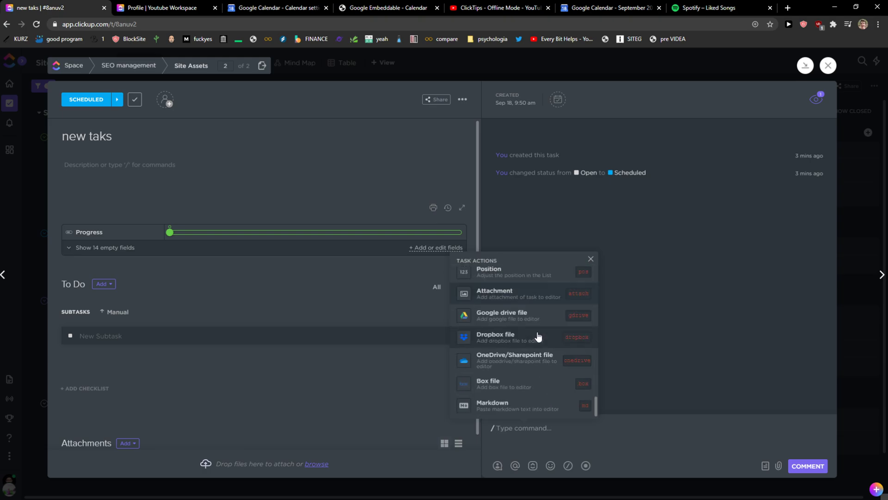
Post a 'Hey there' comment and reply 'hey' in its thread.
{"action": "left_click", "coordinate": [591, 259]}
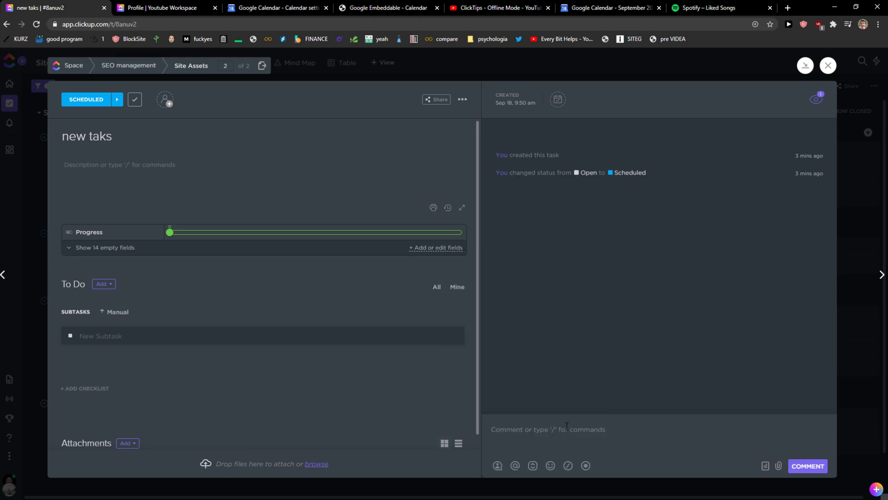
{"action": "left_click", "coordinate": [806, 465]}
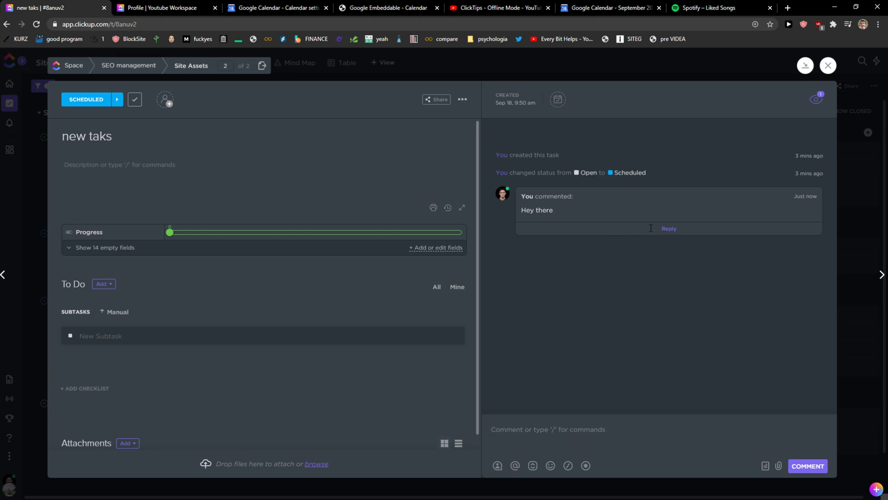
{"action": "left_click", "coordinate": [668, 228]}
{"action": "type", "text": "@"}
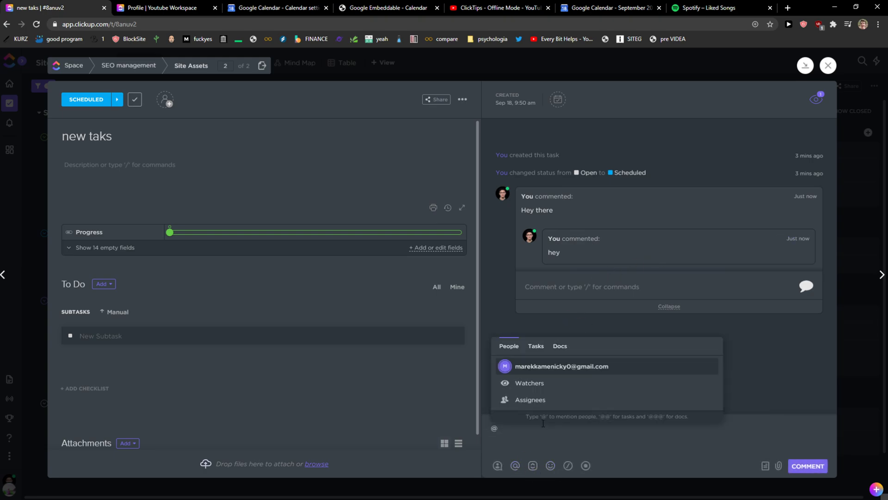
{"action": "left_click", "coordinate": [561, 366]}
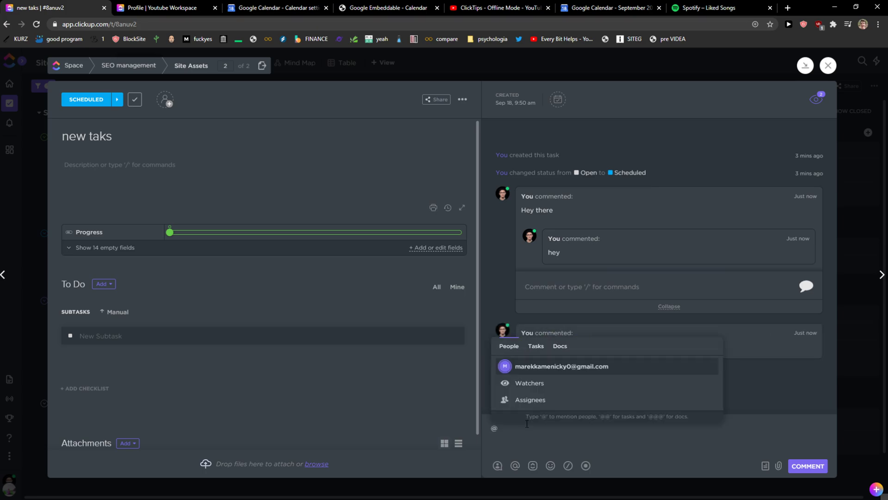
{"action": "left_click", "coordinate": [561, 366]}
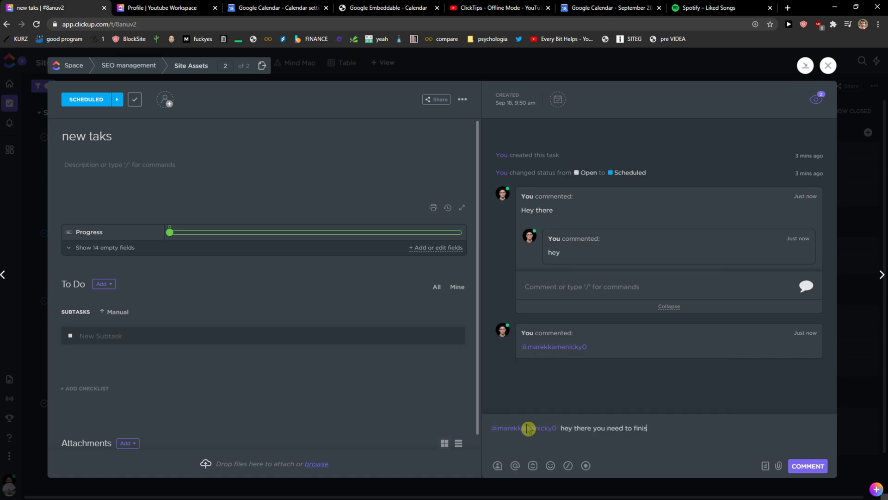
{"action": "left_click", "coordinate": [807, 466]}
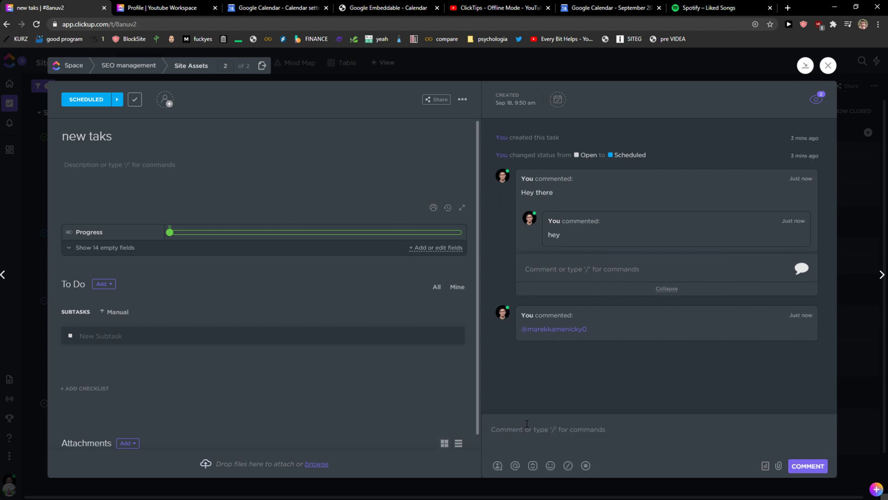
{"action": "left_click", "coordinate": [807, 465]}
{"action": "type", "text": "😍"}
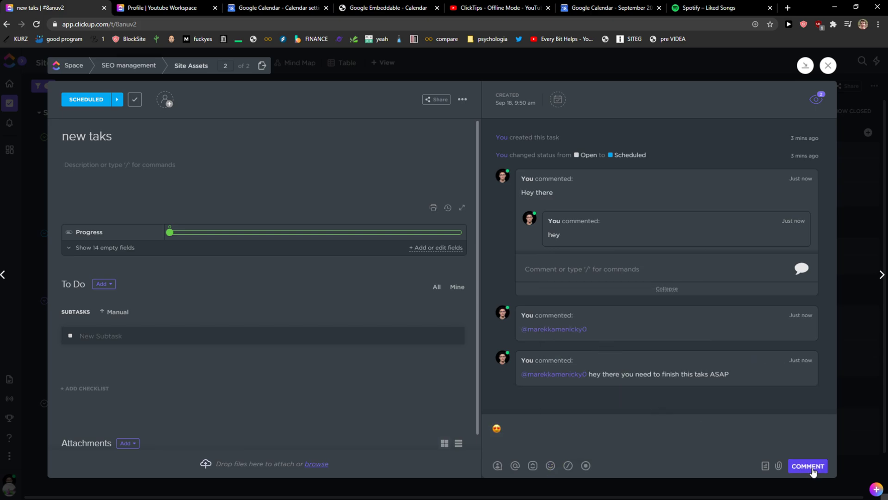
Post an emoji-only comment and open the Clip screen-recording popup.
{"action": "left_click", "coordinate": [807, 466]}
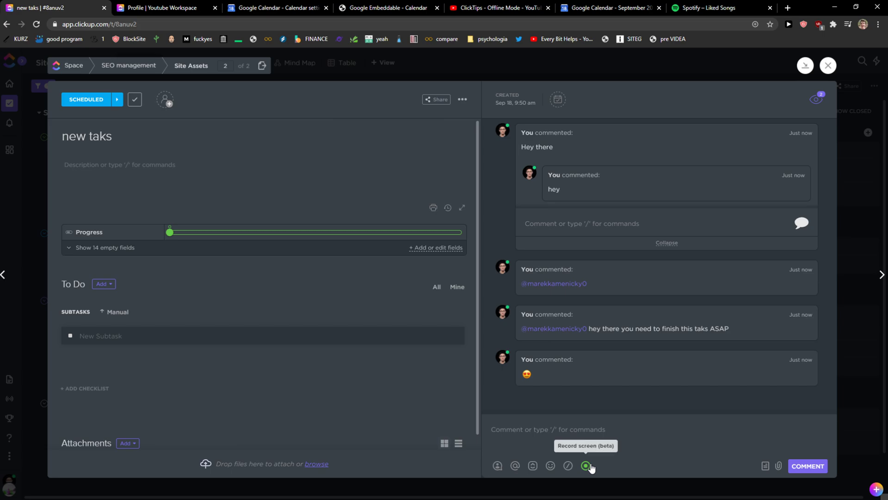
{"action": "left_click", "coordinate": [586, 465]}
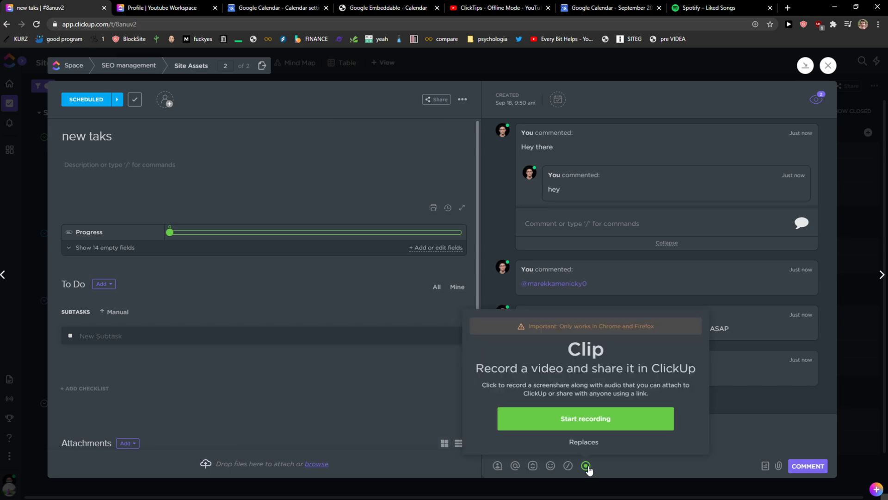